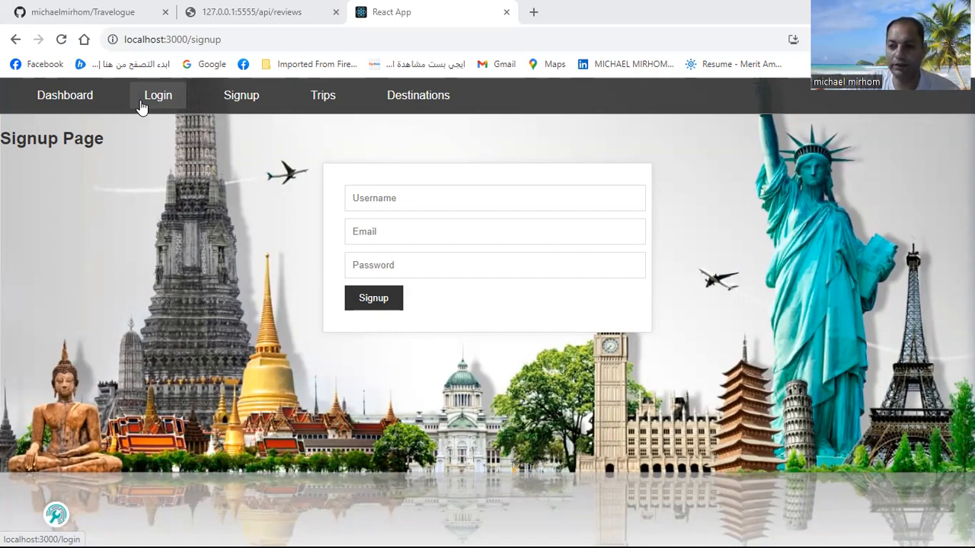
mouse_move(418, 95)
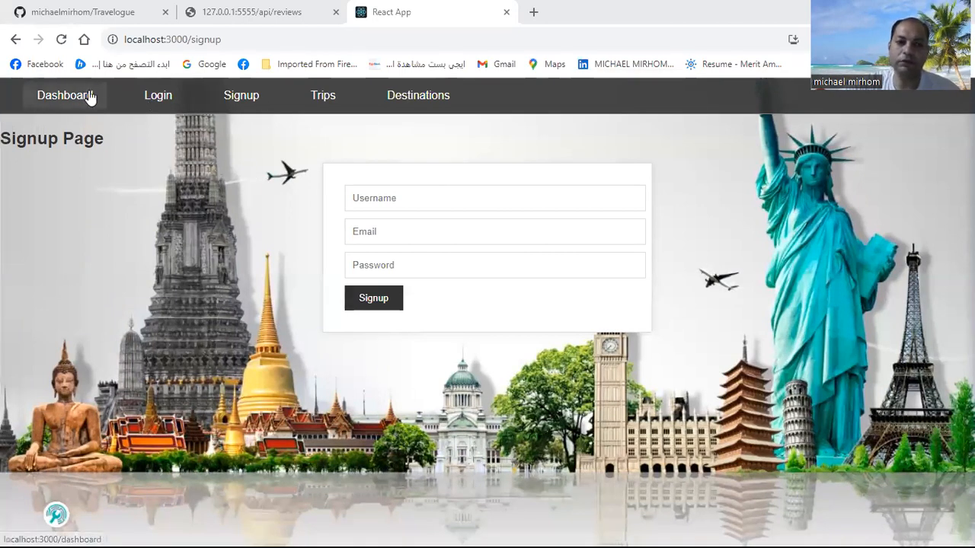
mouse_move(158, 100)
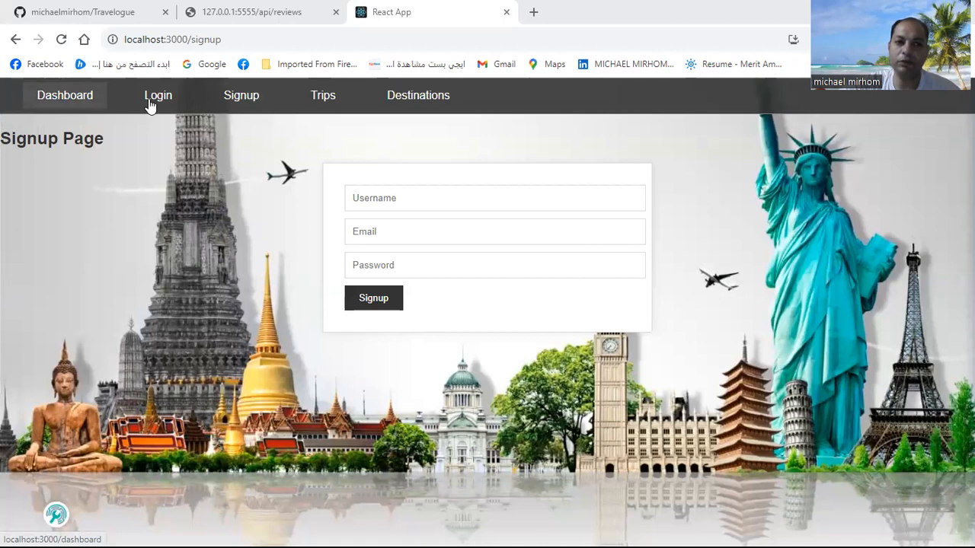
mouse_move(335, 106)
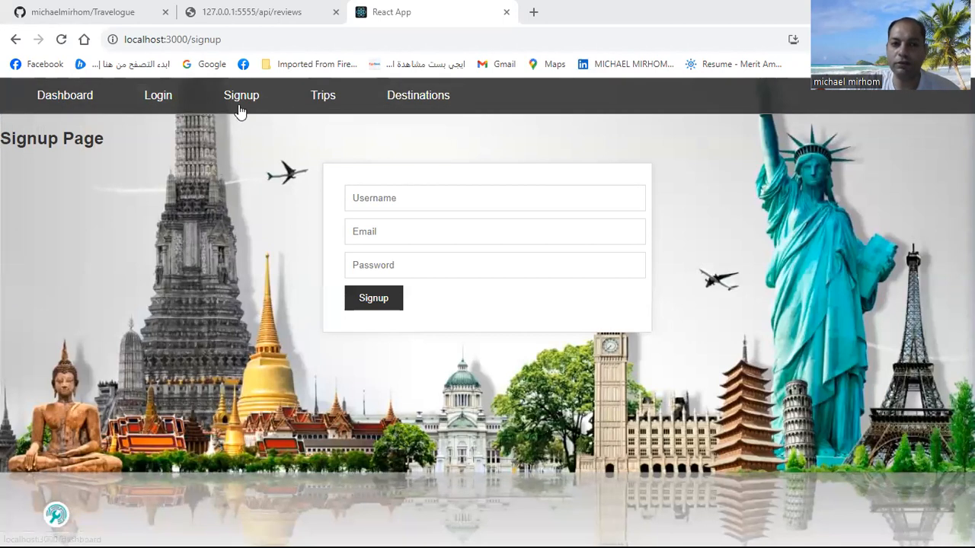
Sign up as 'Michael' with an email and password, landing on the login page
left_click(494, 198)
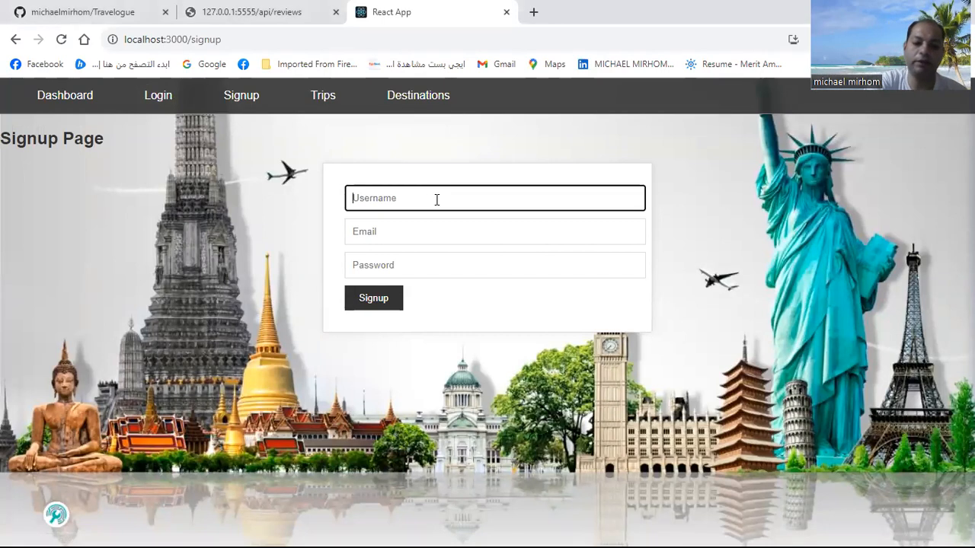
type("Michael")
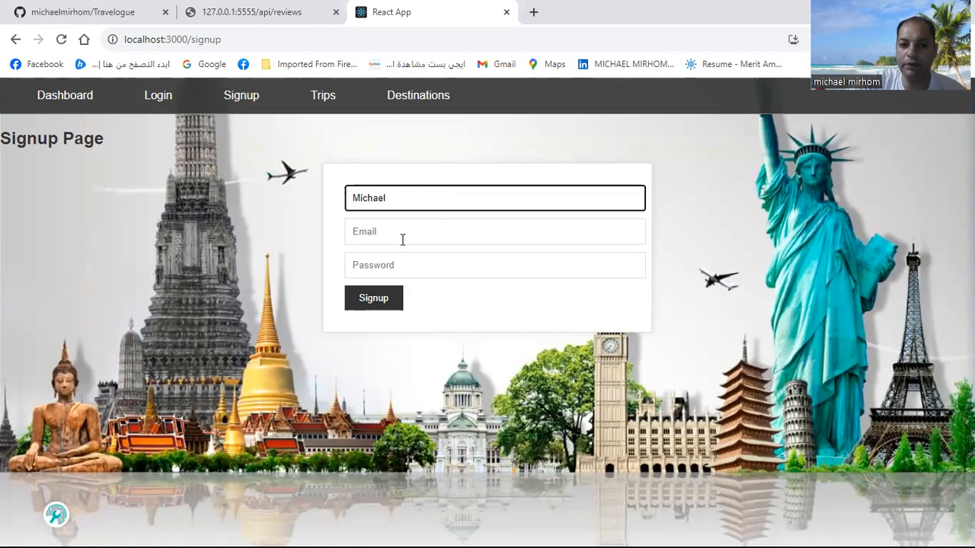
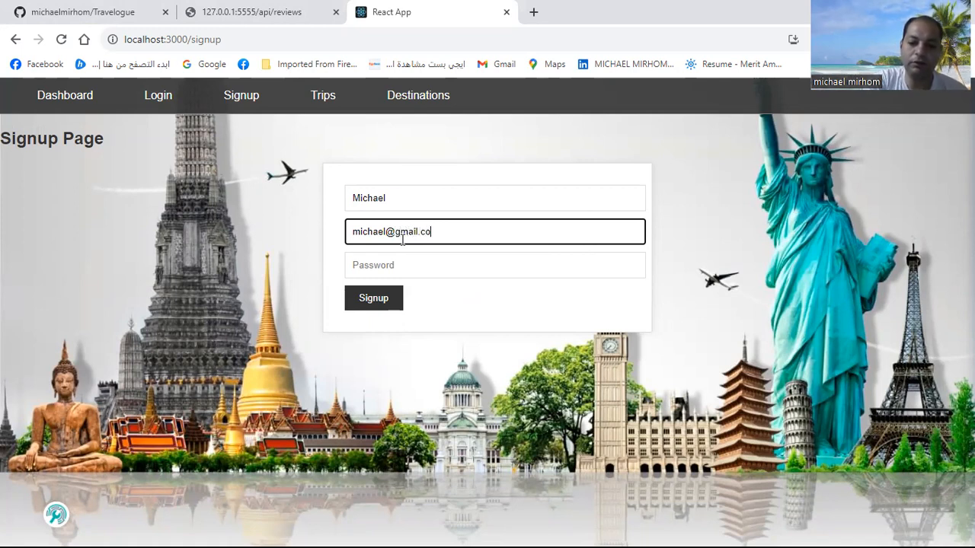
left_click(495, 265)
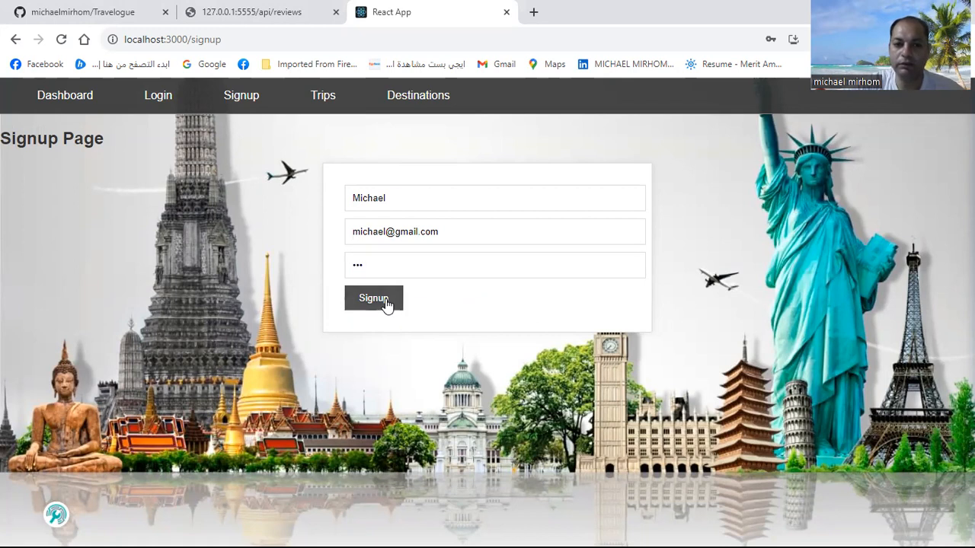
left_click(158, 95)
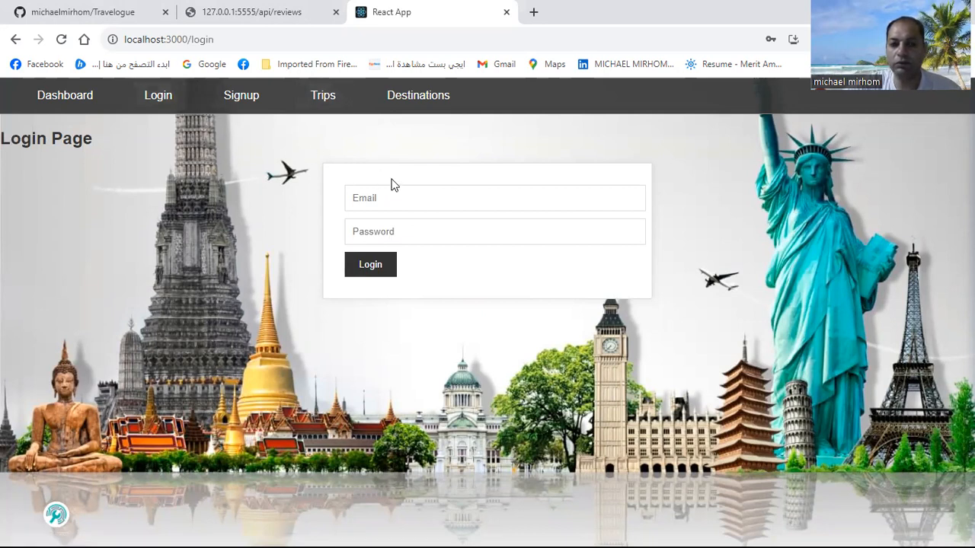
Log in with Michael's new email and password to reach his dashboard
left_click(494, 198)
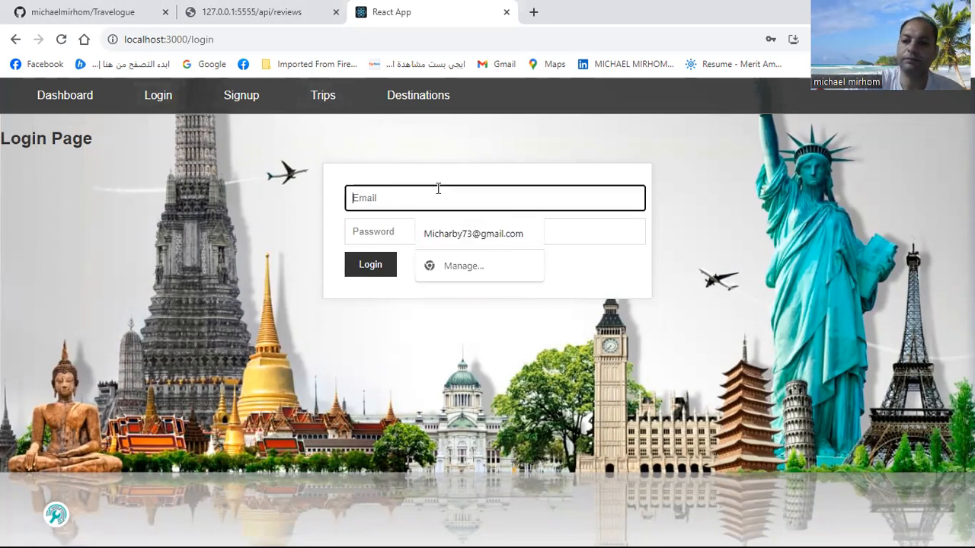
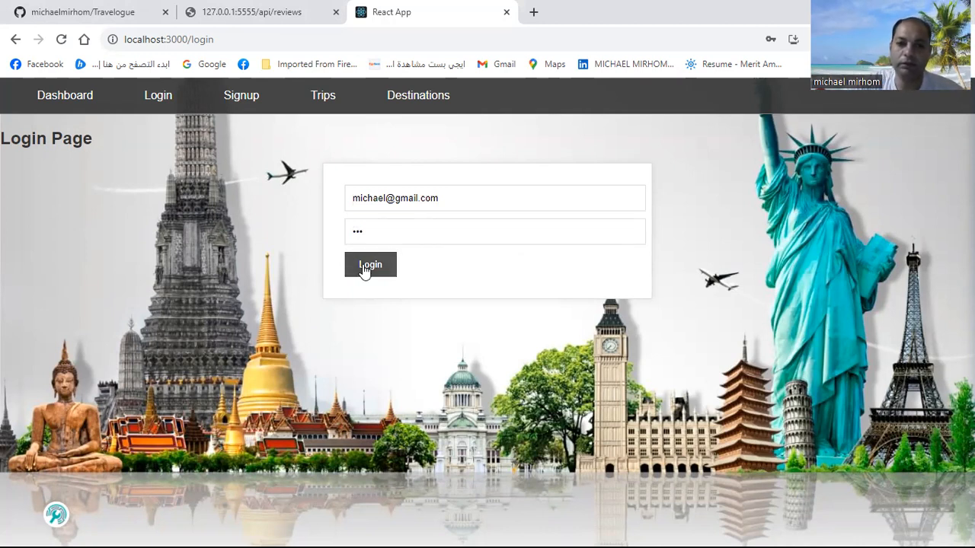
left_click(371, 264)
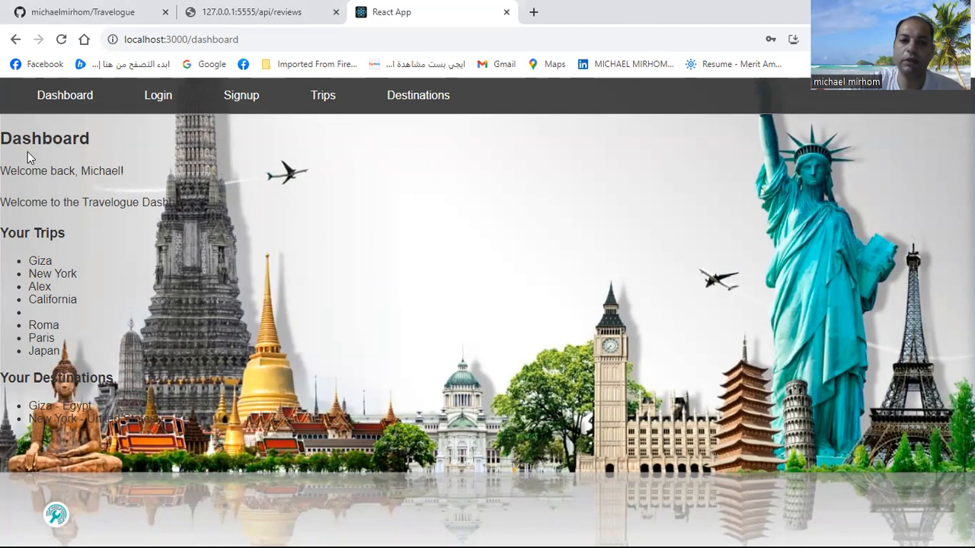
mouse_move(149, 180)
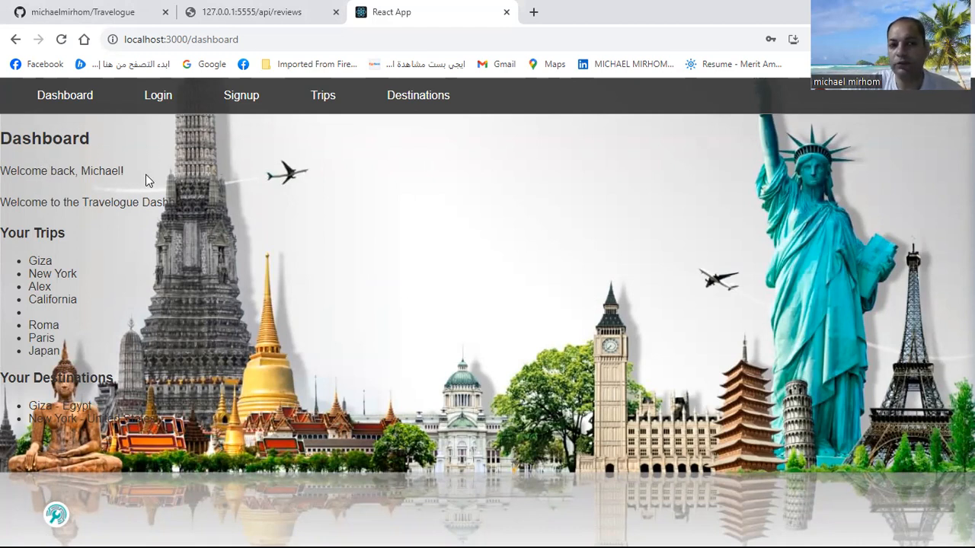
mouse_move(138, 178)
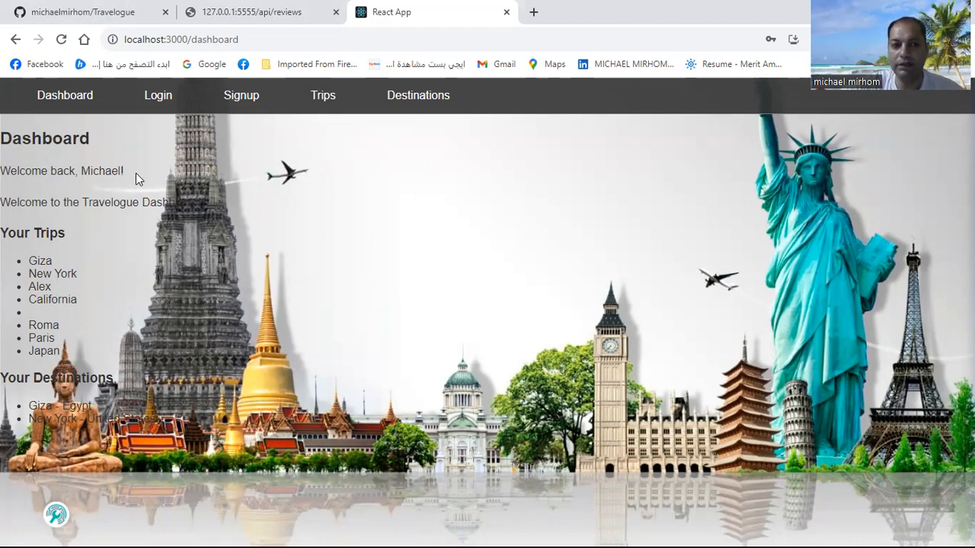
mouse_move(8, 196)
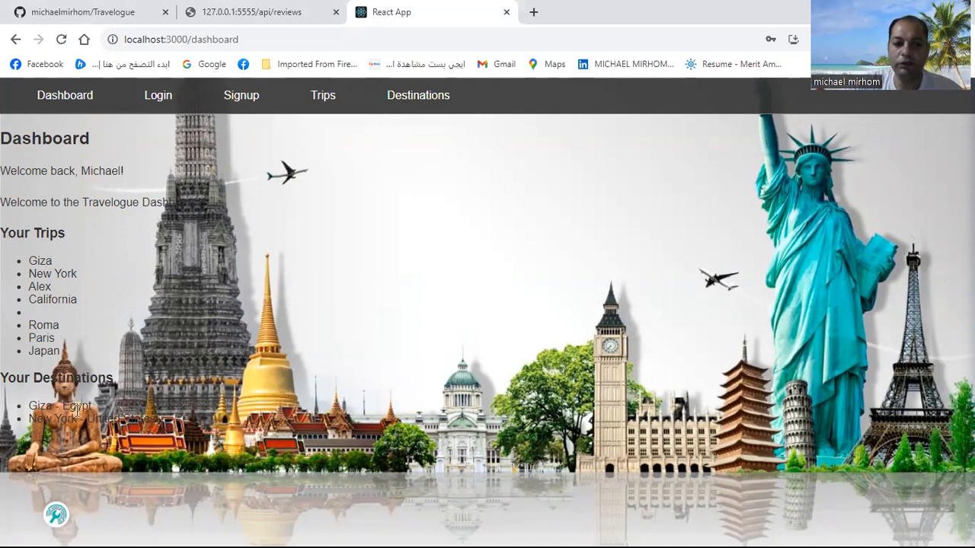
Select the New York destination text, then go to the Trips page
double_click(77, 406)
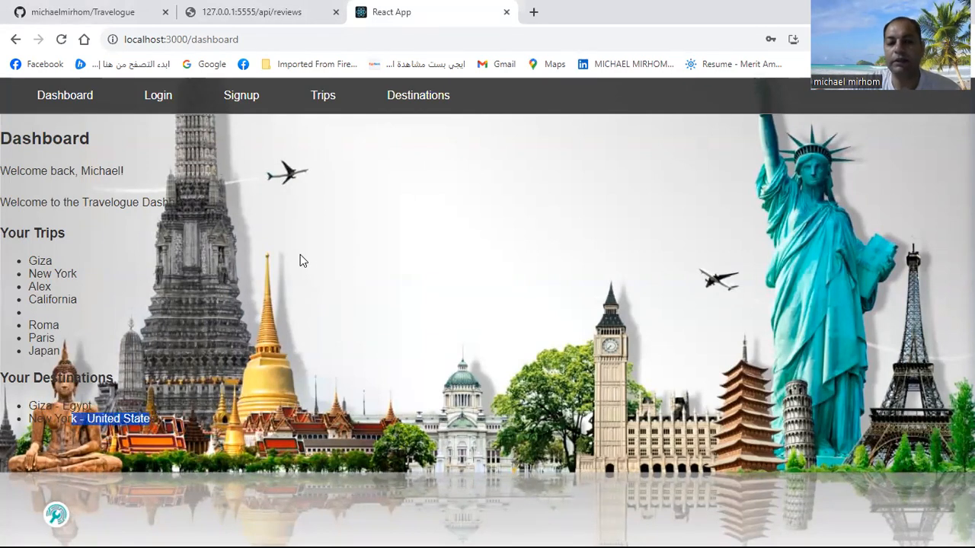
mouse_move(169, 172)
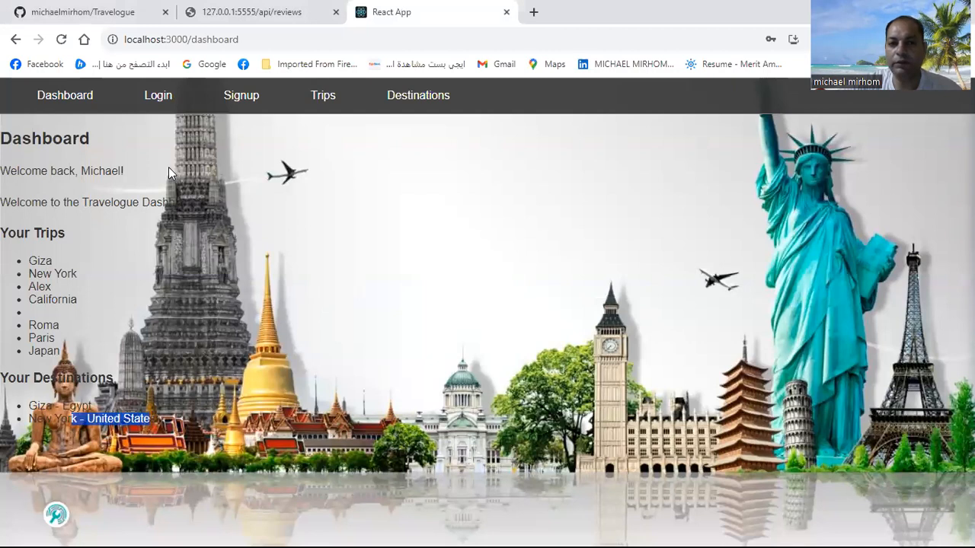
mouse_move(300, 133)
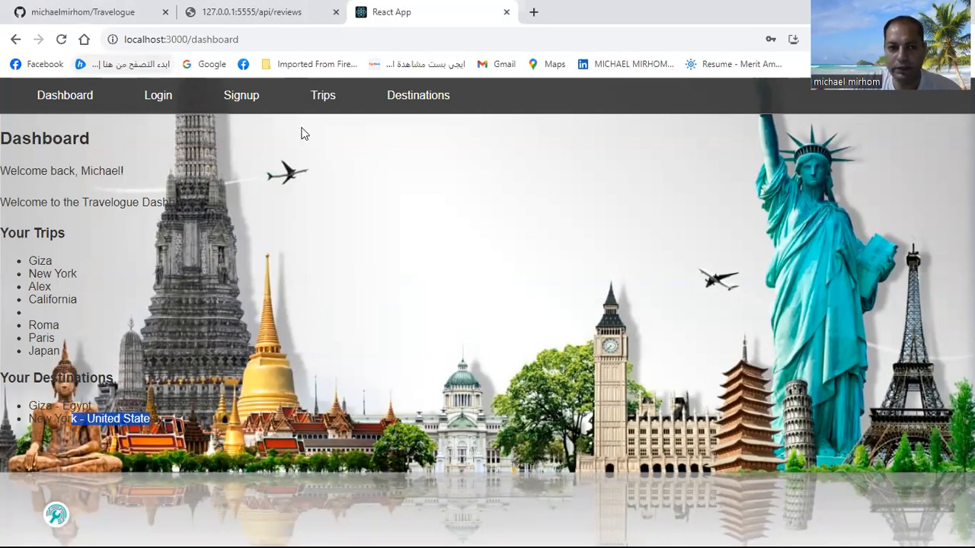
left_click(322, 95)
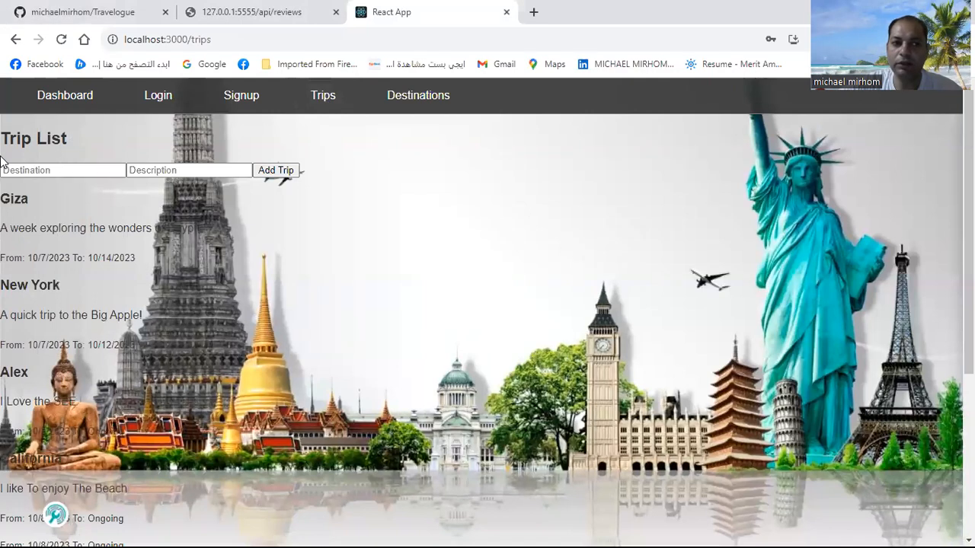
Add a Texas trip with the description 'I love This State'
left_click(62, 170)
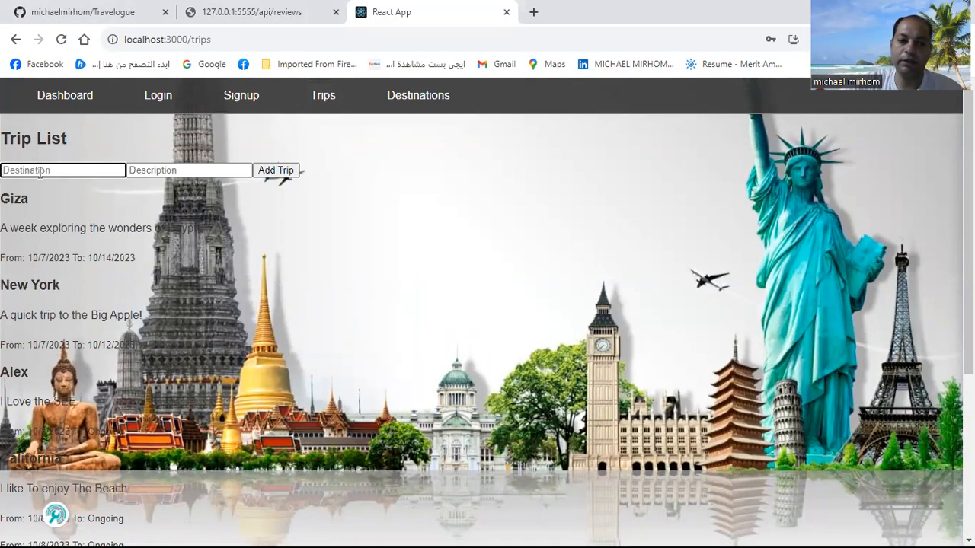
type("T")
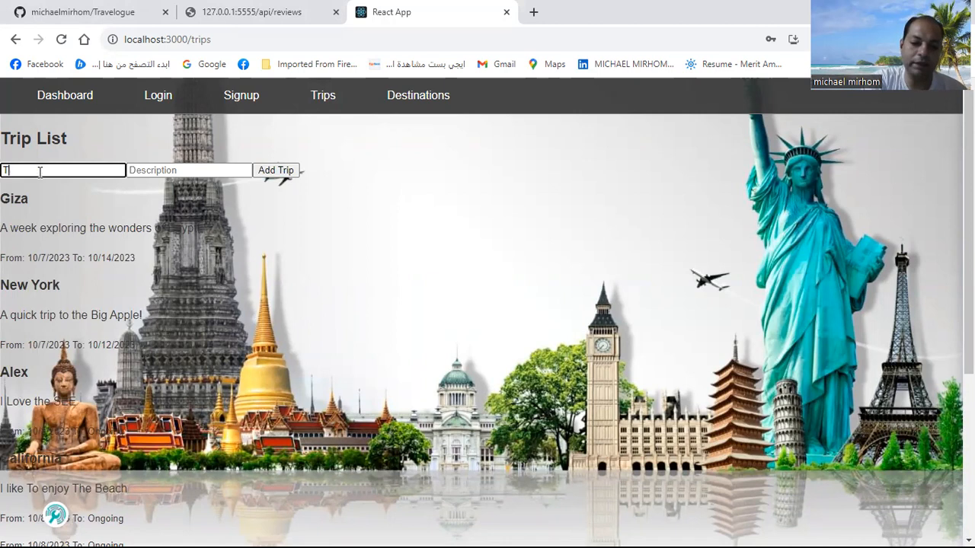
type("Texas")
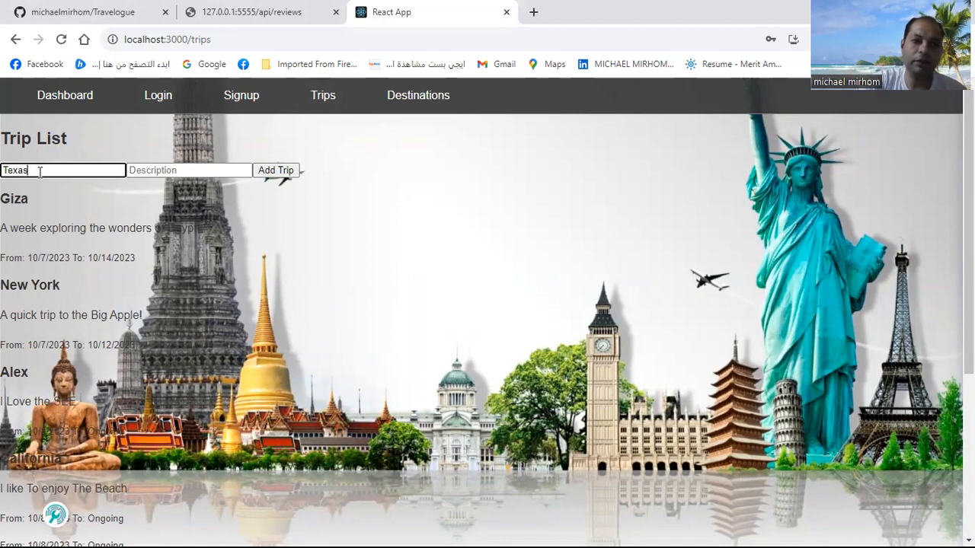
left_click(189, 170)
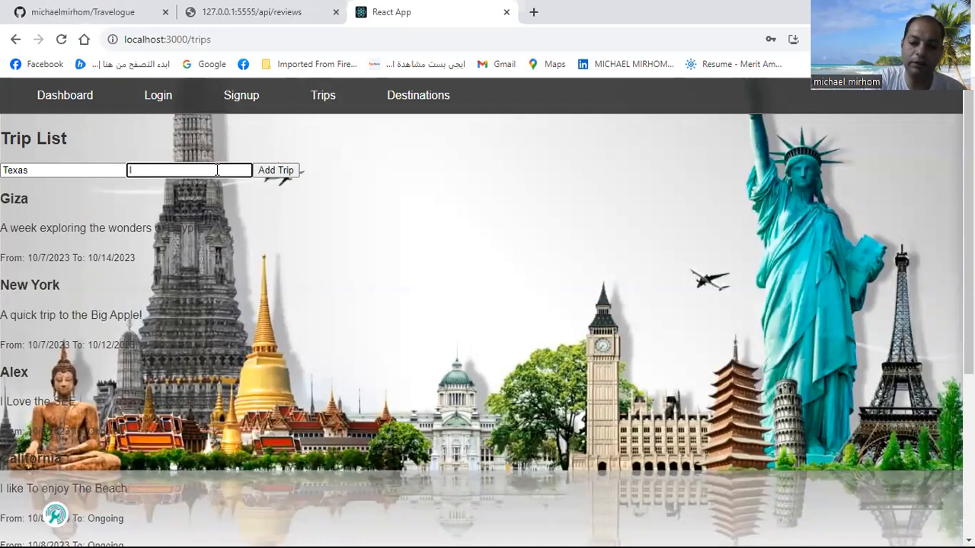
type("I love")
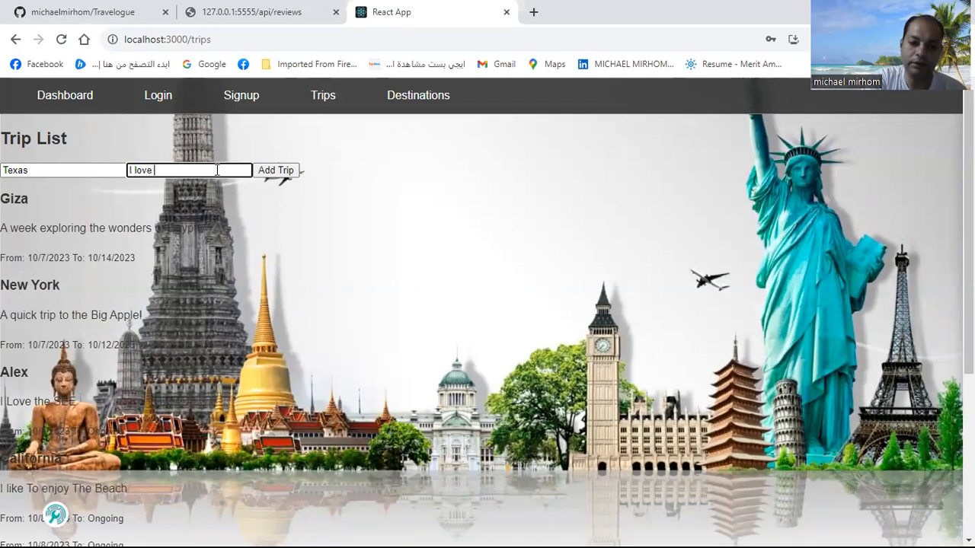
type("This")
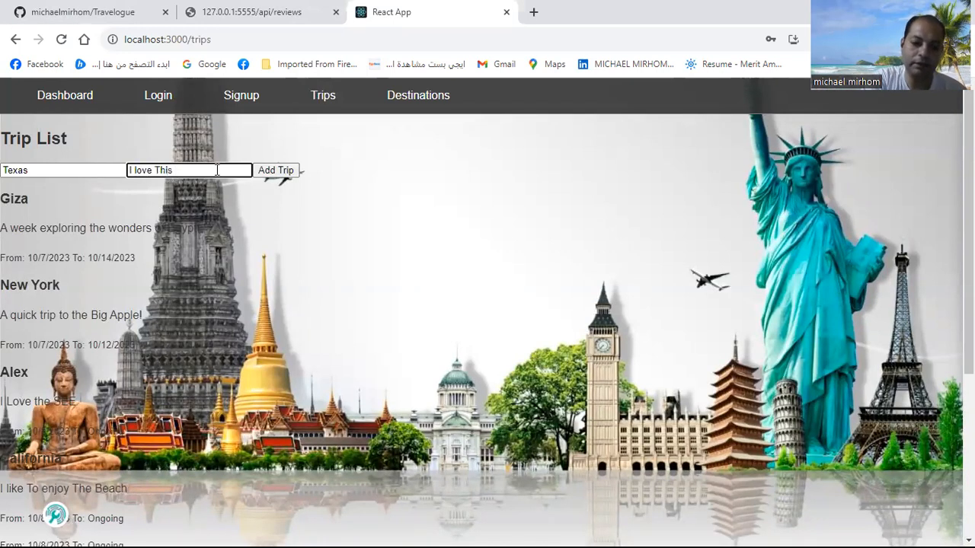
type("State")
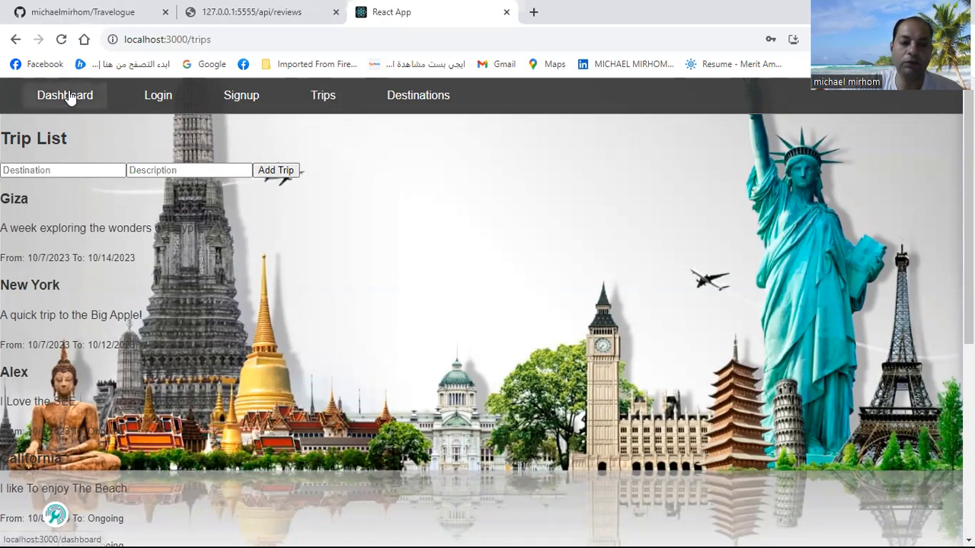
Return to the dashboard and highlight the new Texas trip in the list
left_click(65, 95)
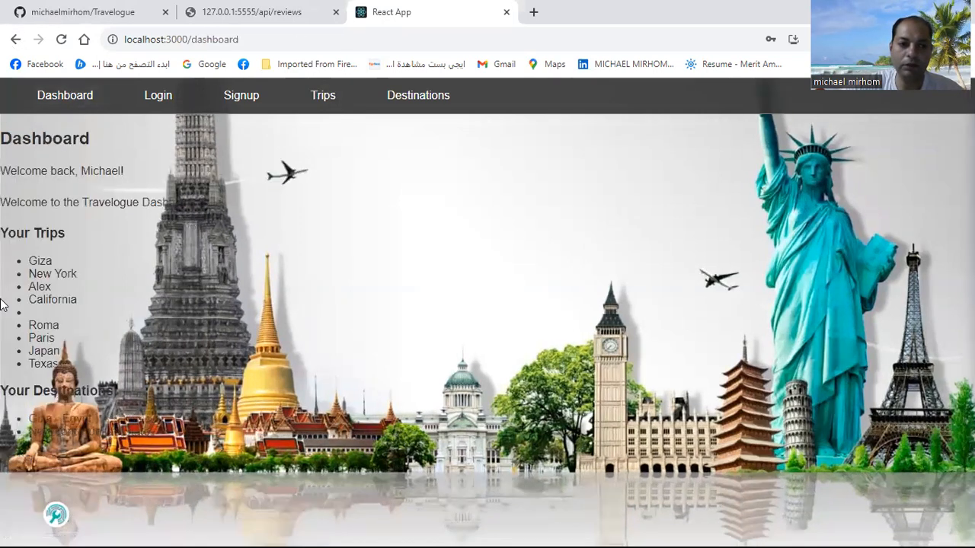
double_click(44, 364)
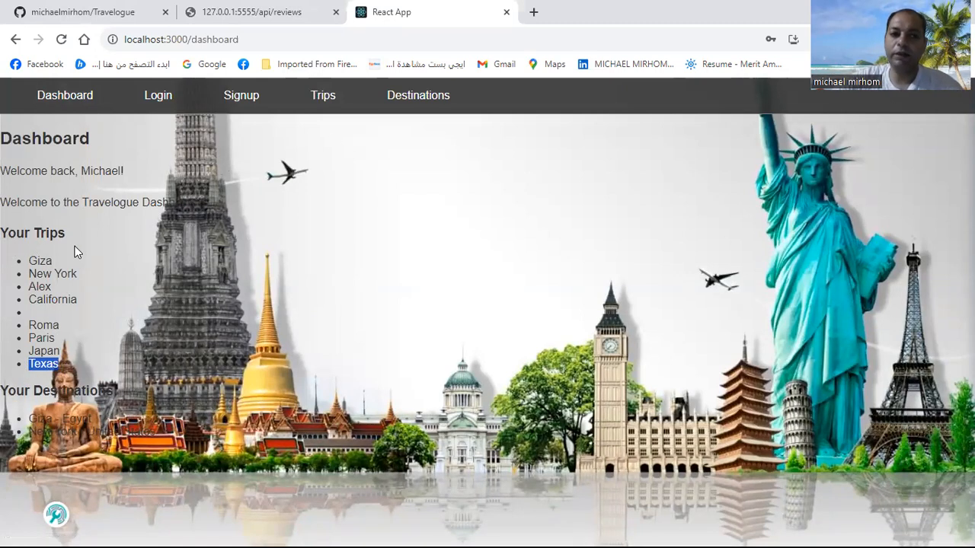
left_click(322, 94)
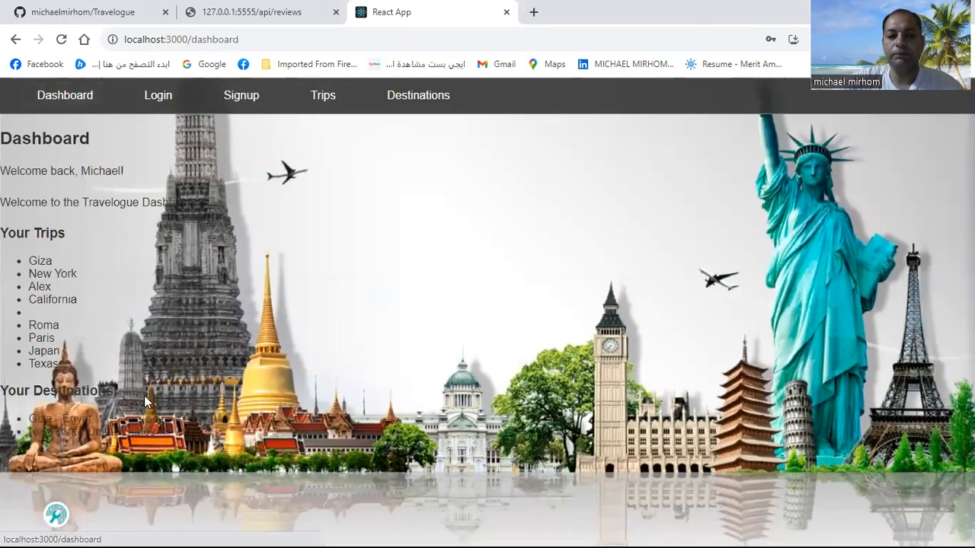
mouse_move(343, 251)
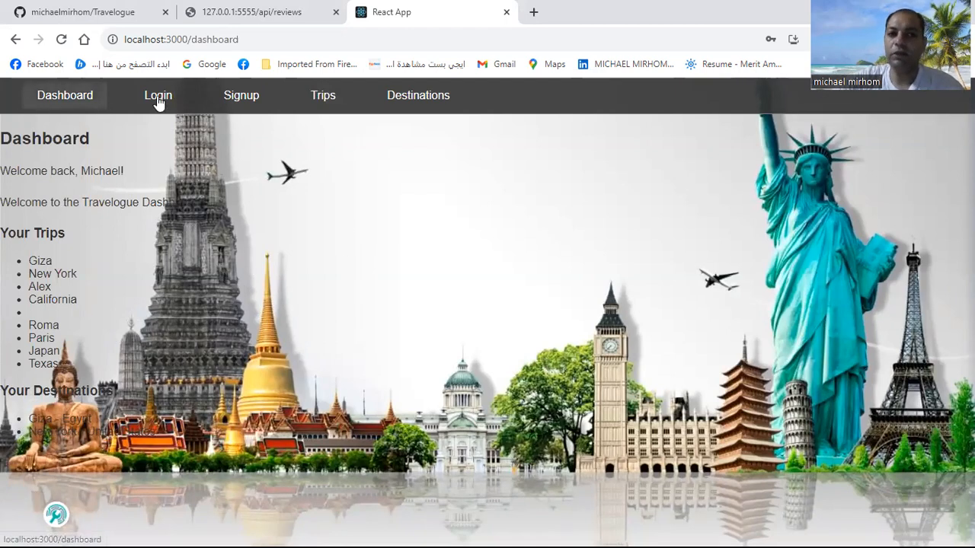
mouse_move(58, 188)
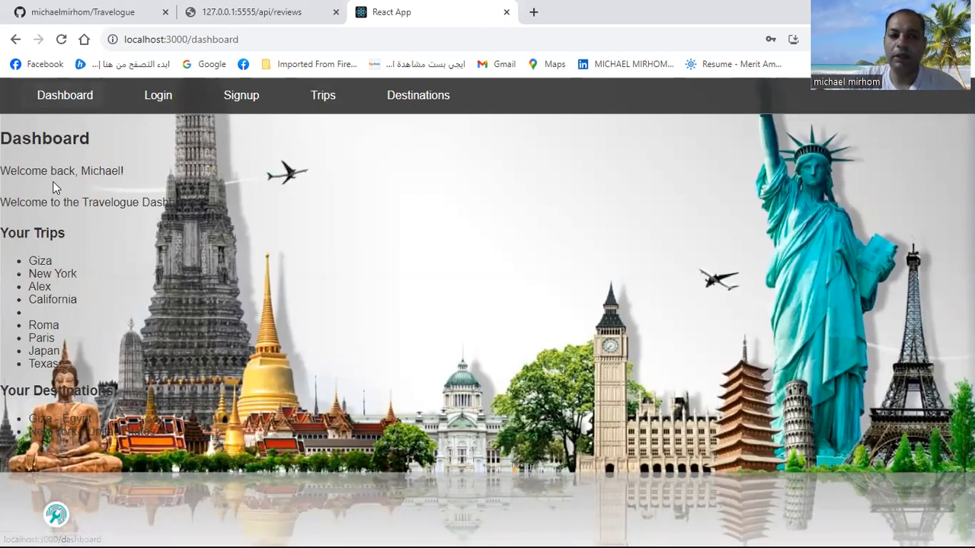
Open the Giza destination page from the Destinations list
left_click(418, 95)
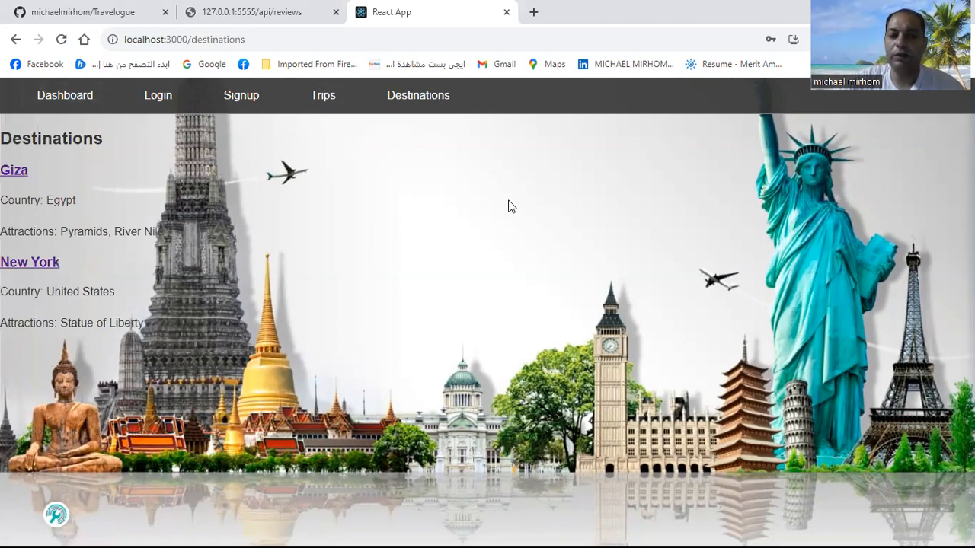
mouse_move(370, 159)
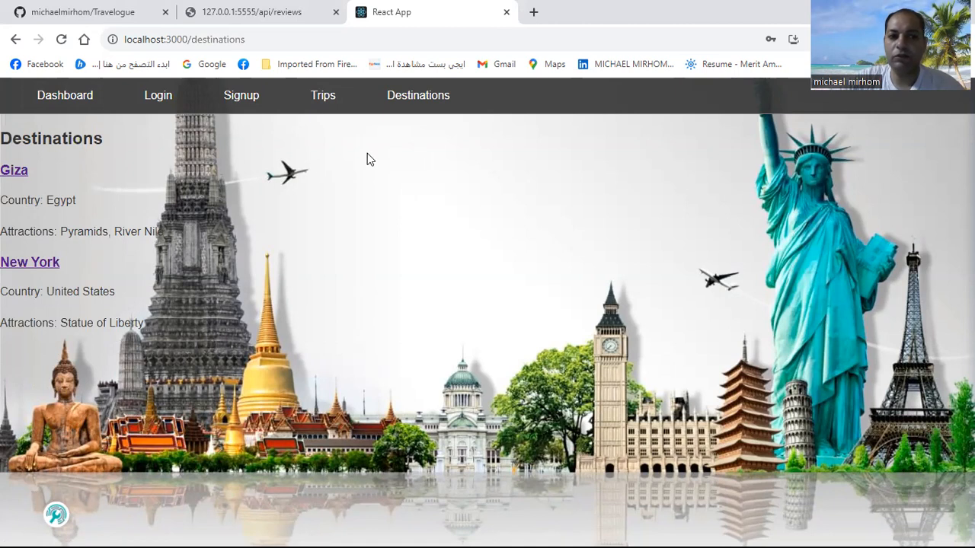
mouse_move(31, 177)
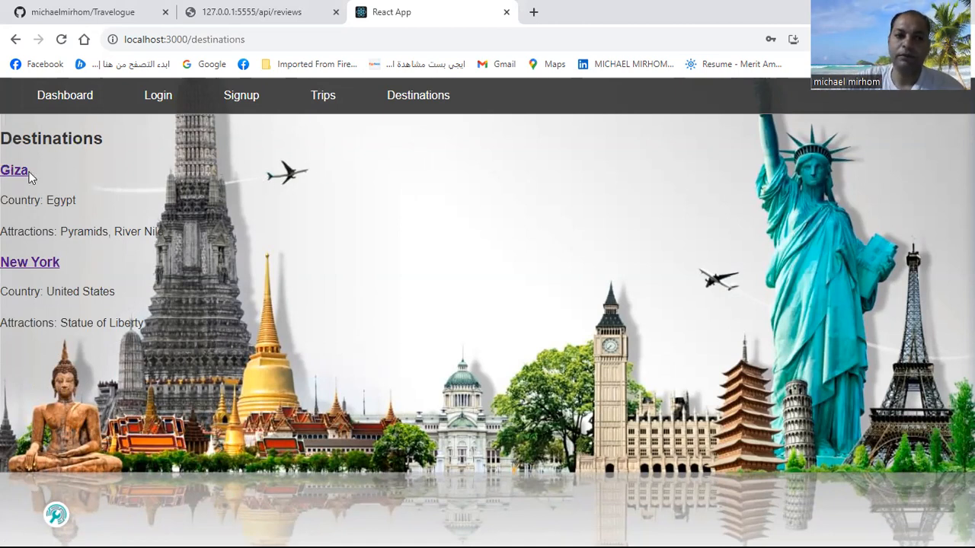
left_click(13, 170)
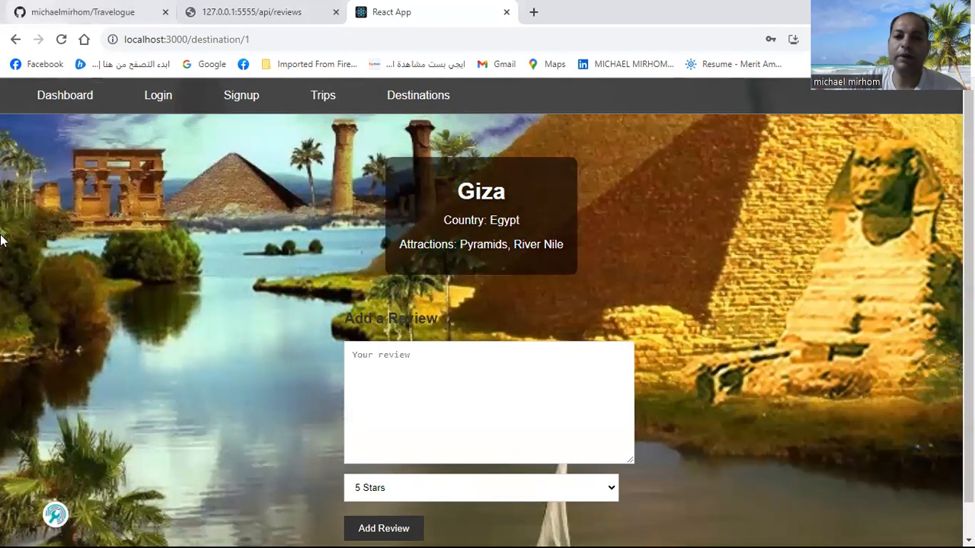
mouse_move(545, 218)
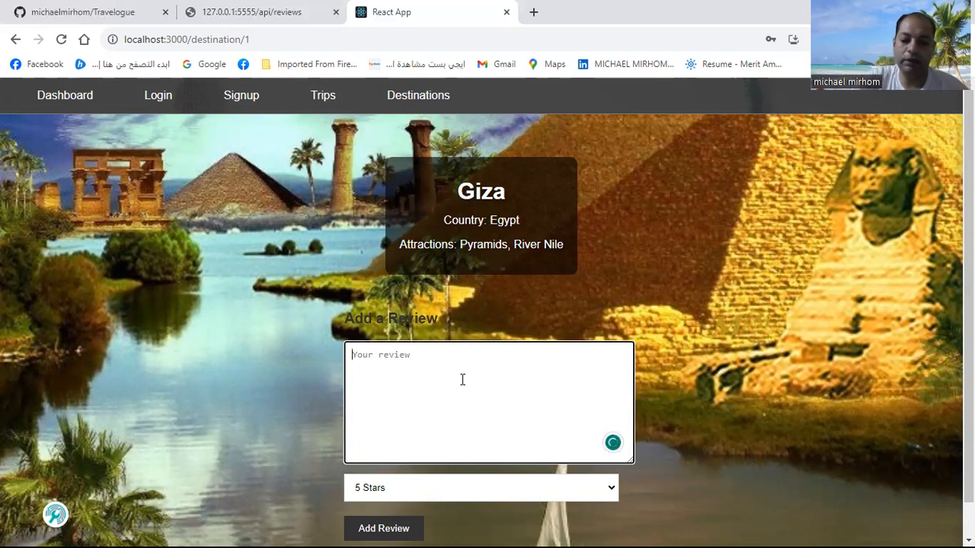
Write the Giza review 'I Love Pyramides' and open the star rating dropdown
type("I Lo")
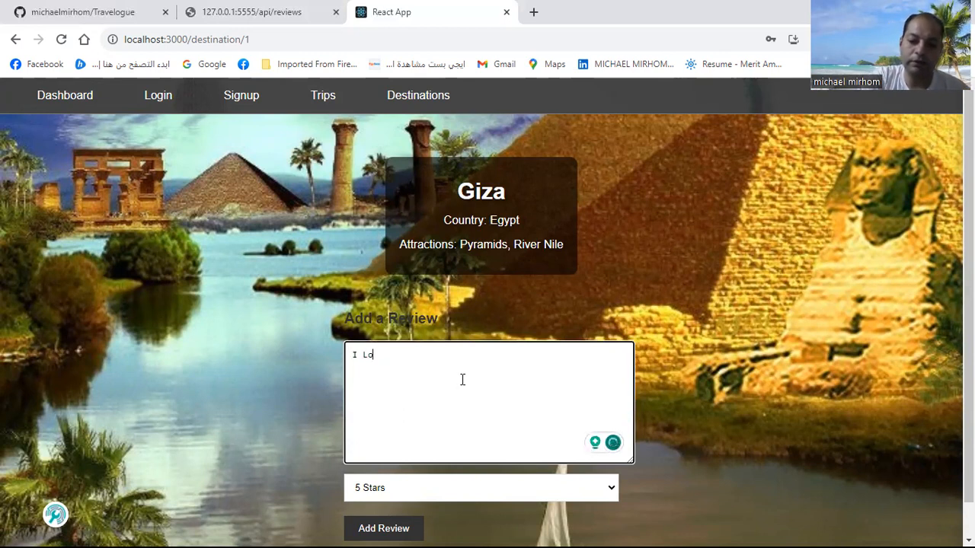
type("ve")
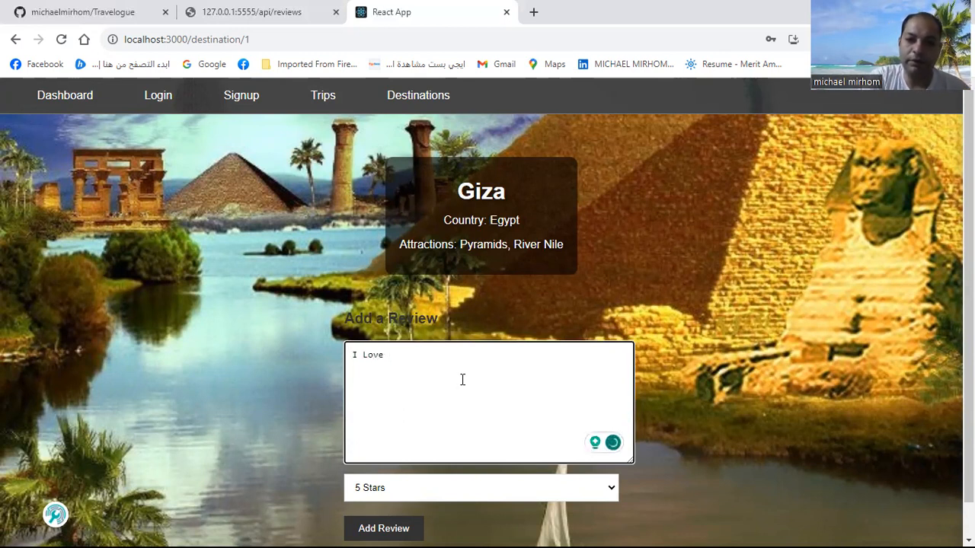
type("Pyra")
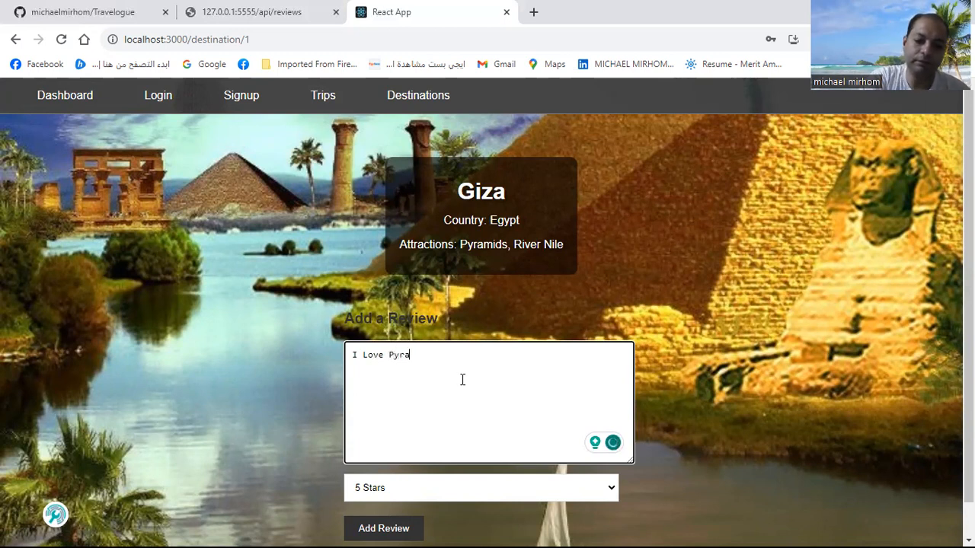
type("mi")
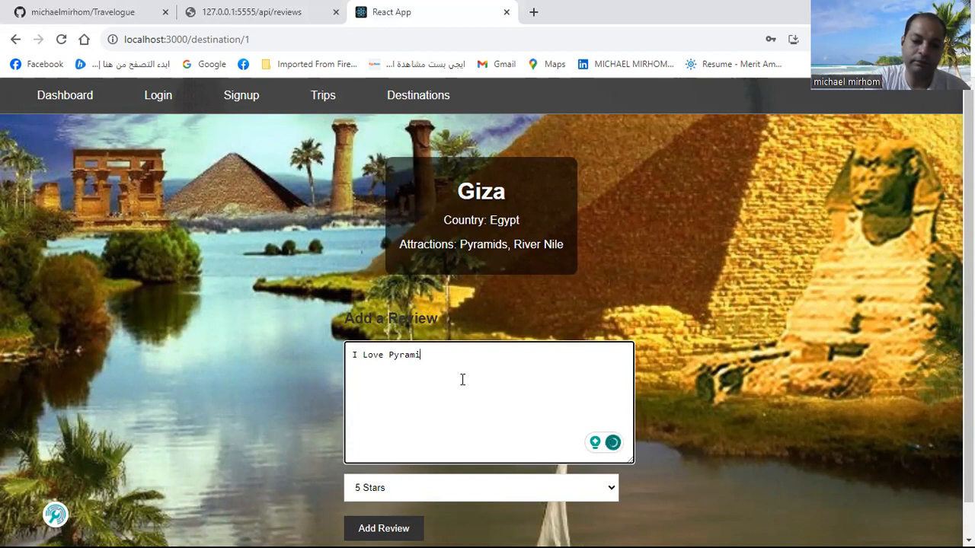
type("des")
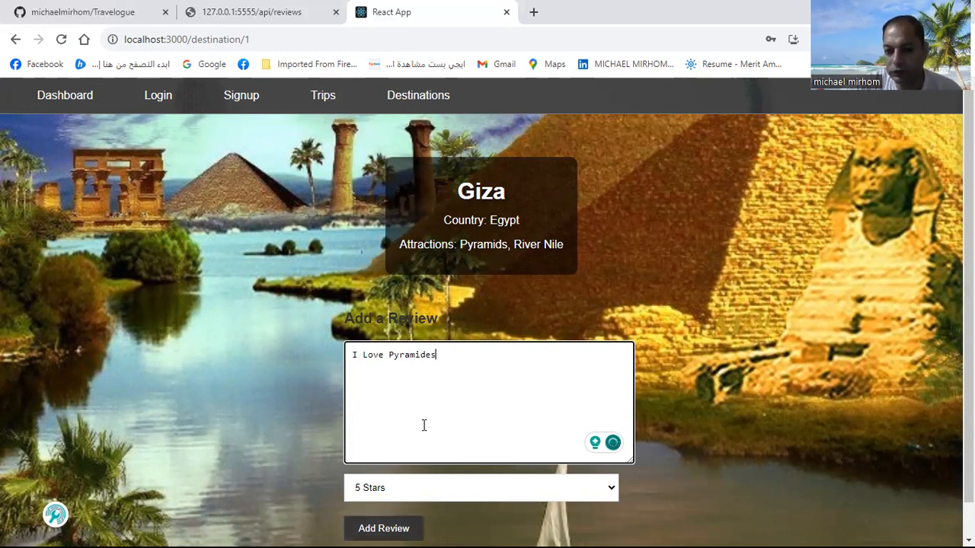
left_click(481, 488)
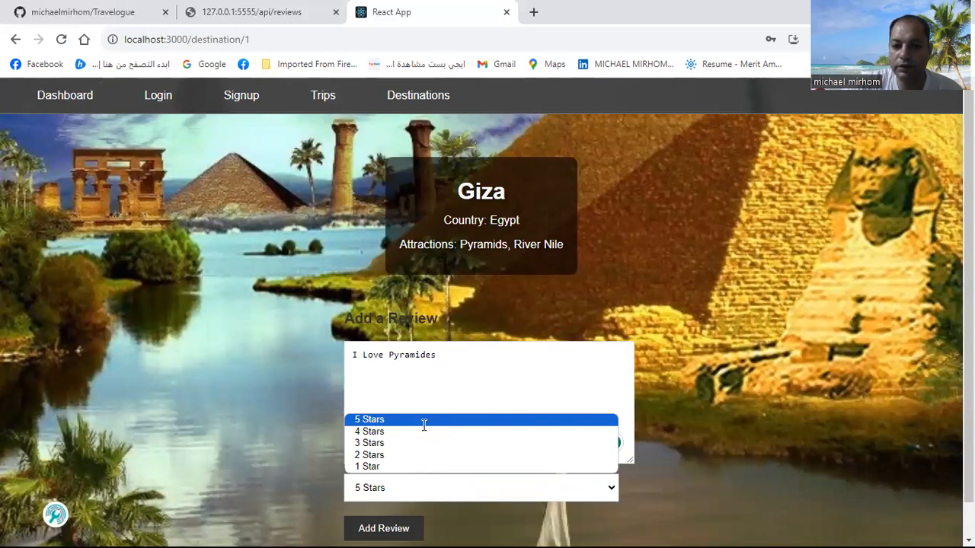
mouse_move(370, 431)
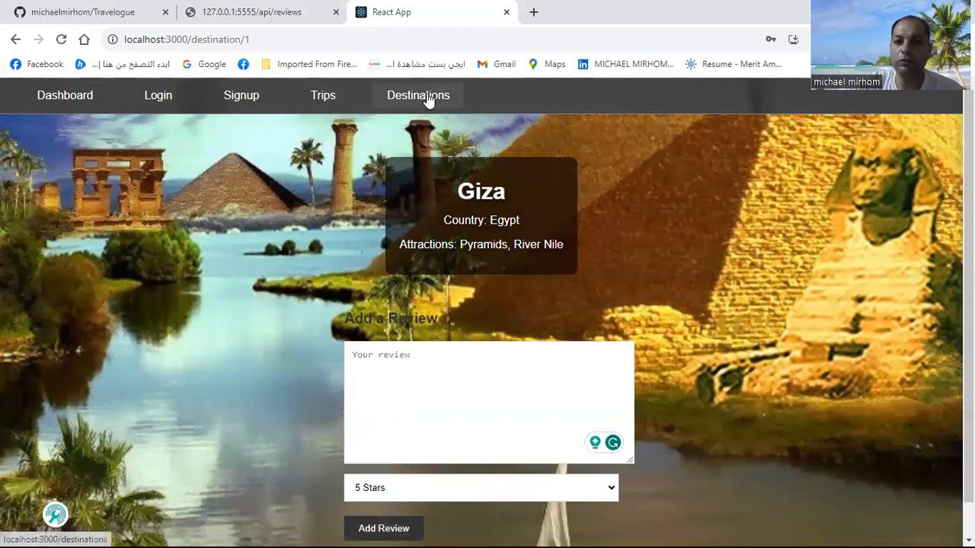
Open the New York destination page and click into its review form
left_click(418, 95)
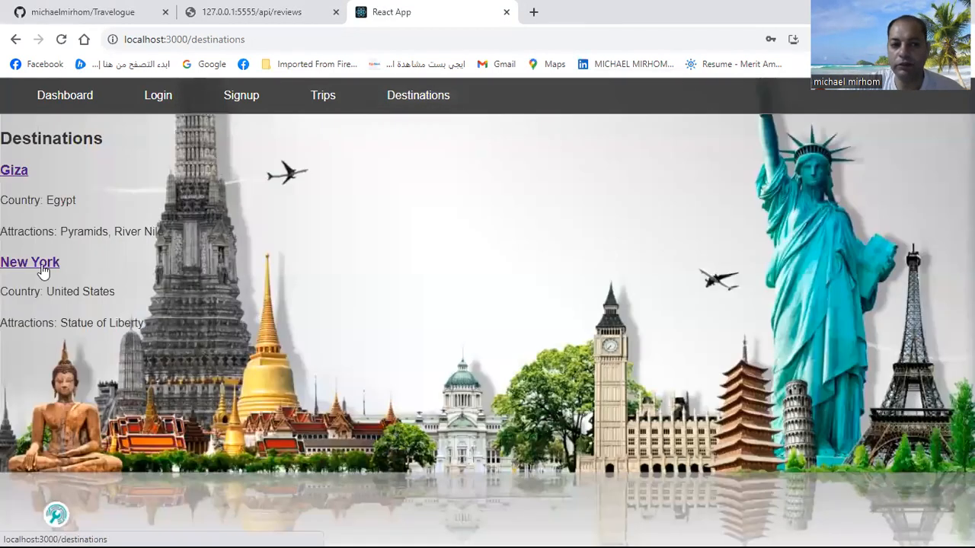
left_click(30, 262)
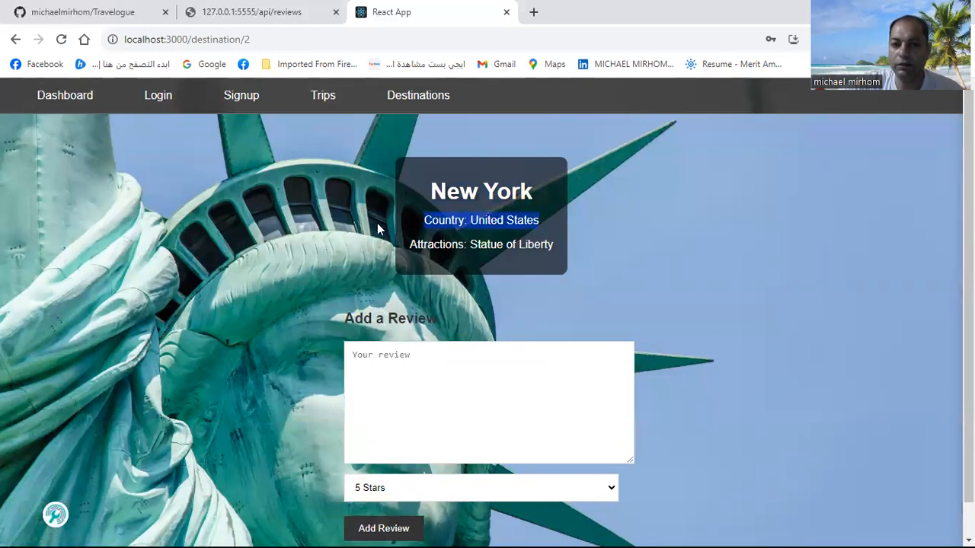
mouse_move(565, 255)
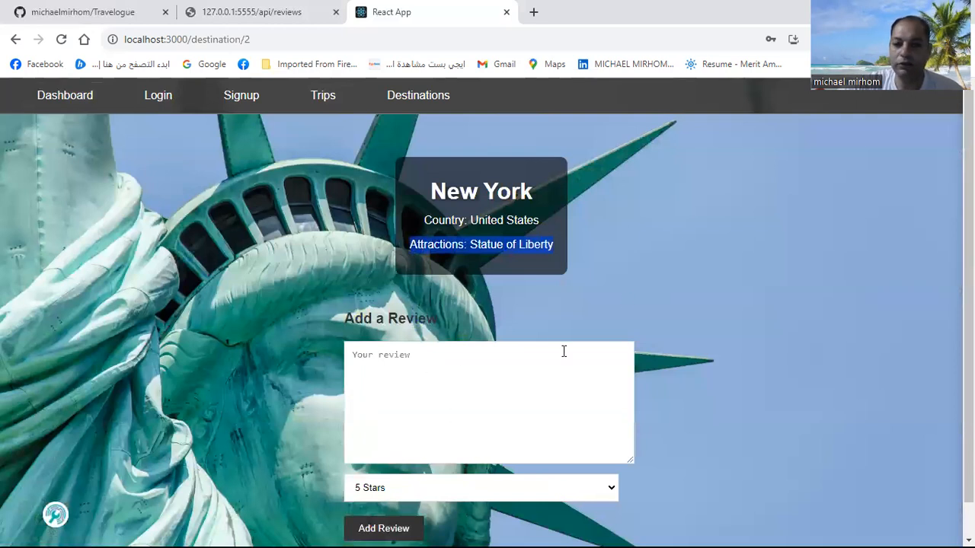
left_click(487, 402)
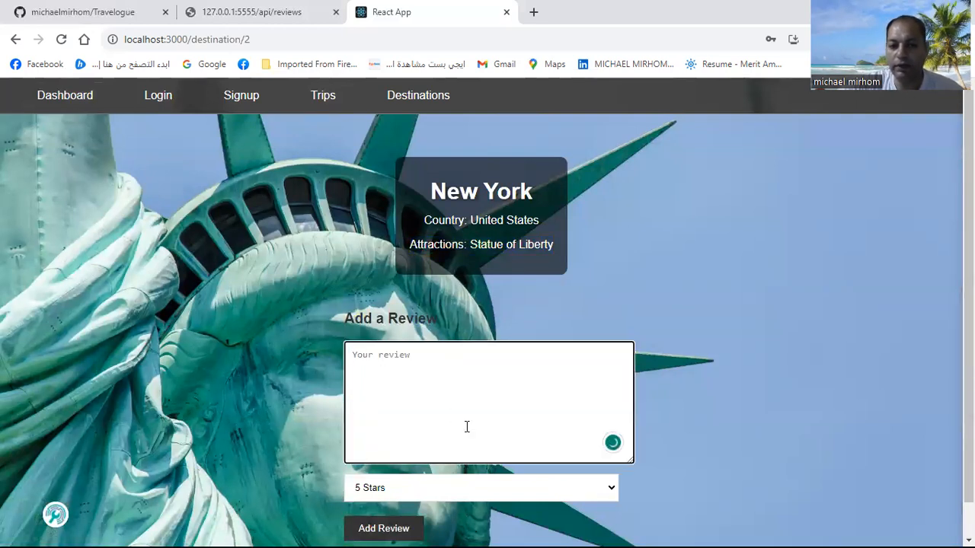
left_click(480, 488)
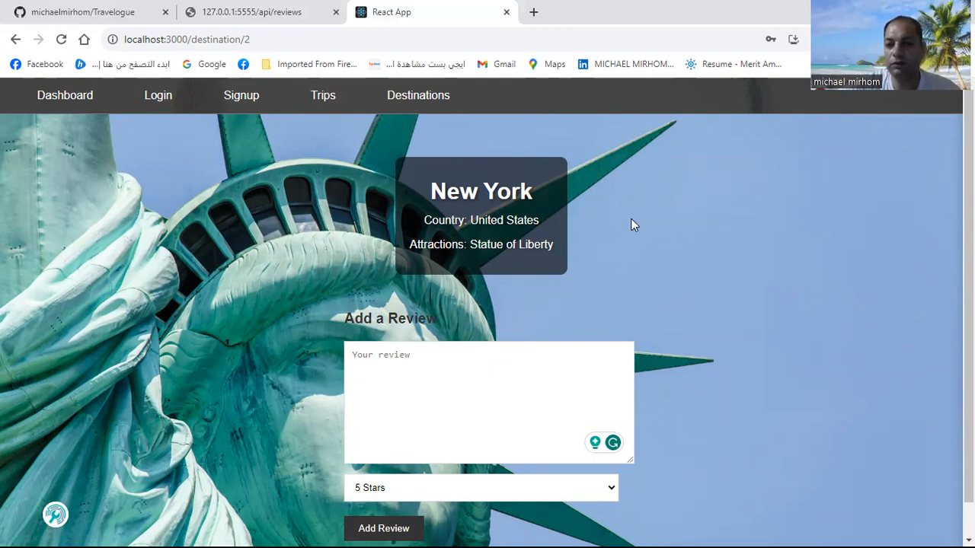
mouse_move(686, 200)
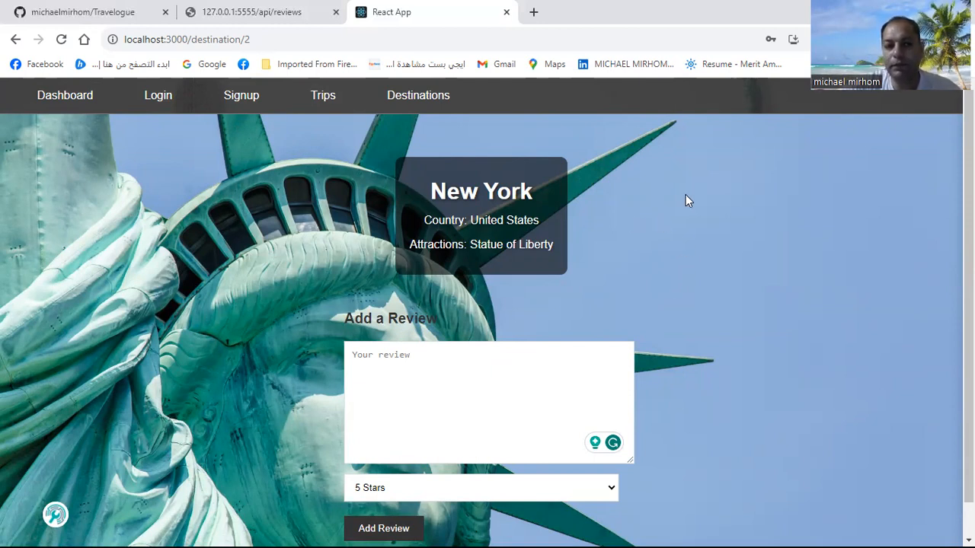
Return to Michael's dashboard listing his trips, including Texas
left_click(64, 94)
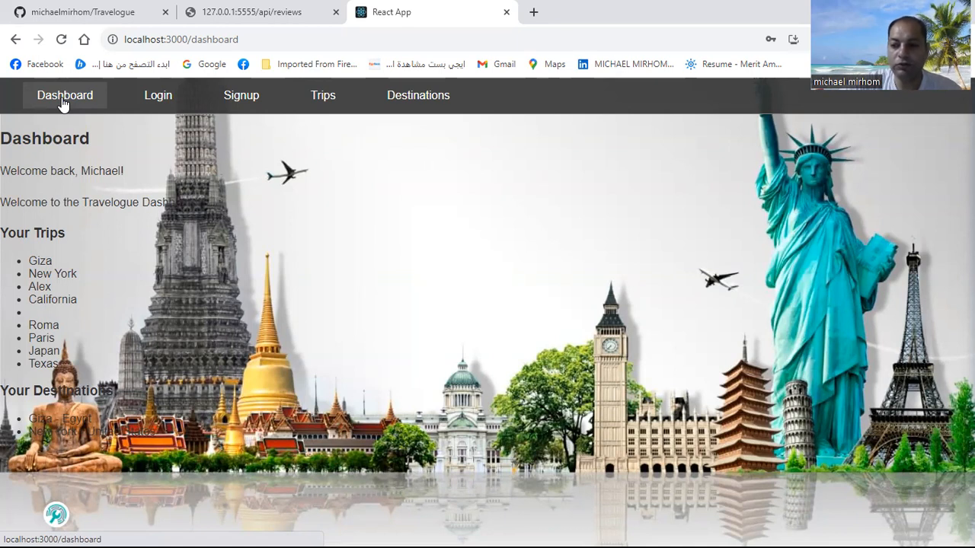
mouse_move(67, 112)
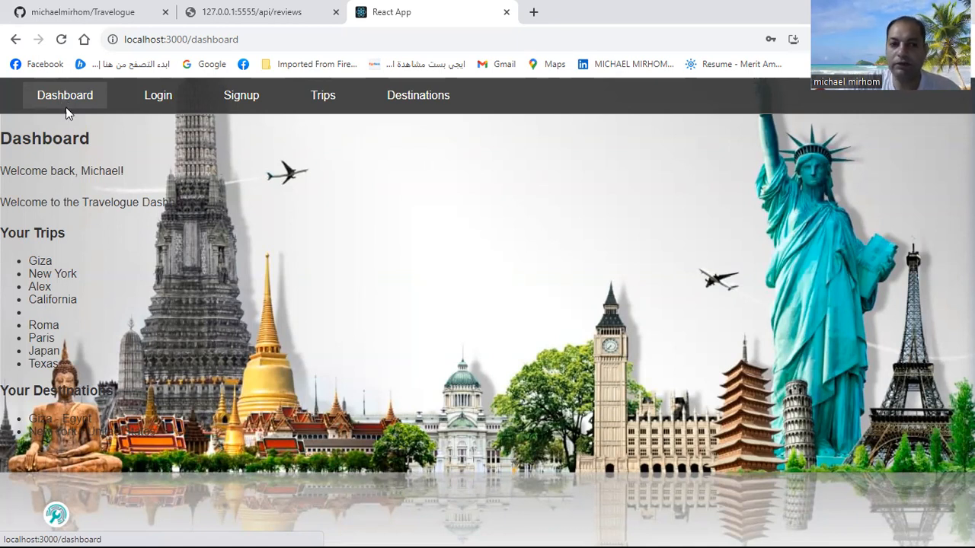
mouse_move(389, 193)
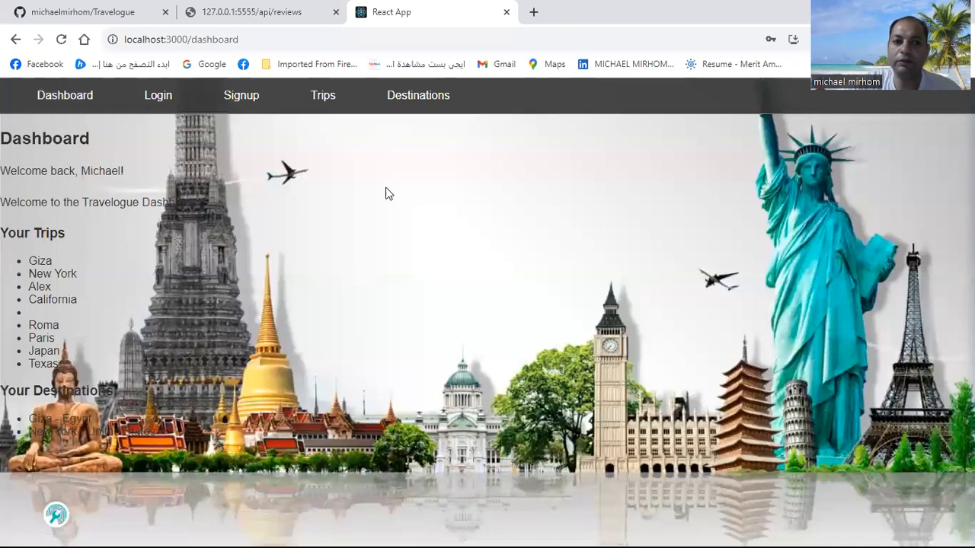